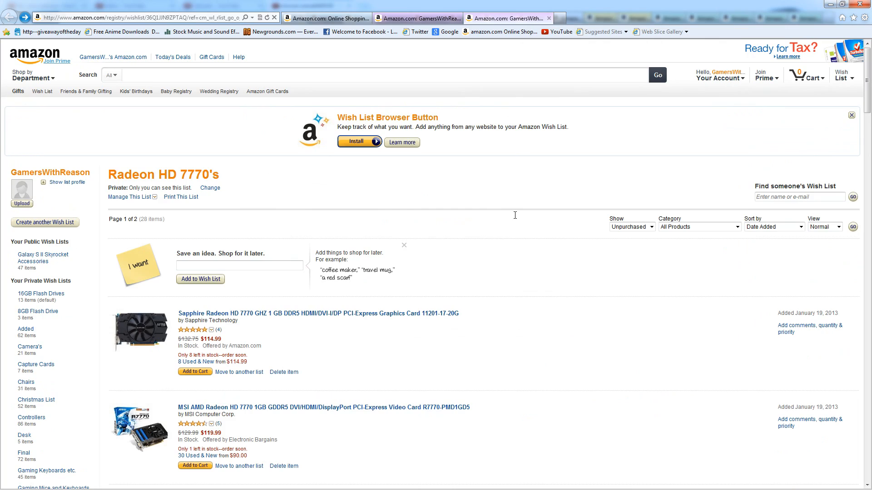
Browse the Radeon HD 7770 wish list by scrolling through its listed cards.
scroll("down", 3)
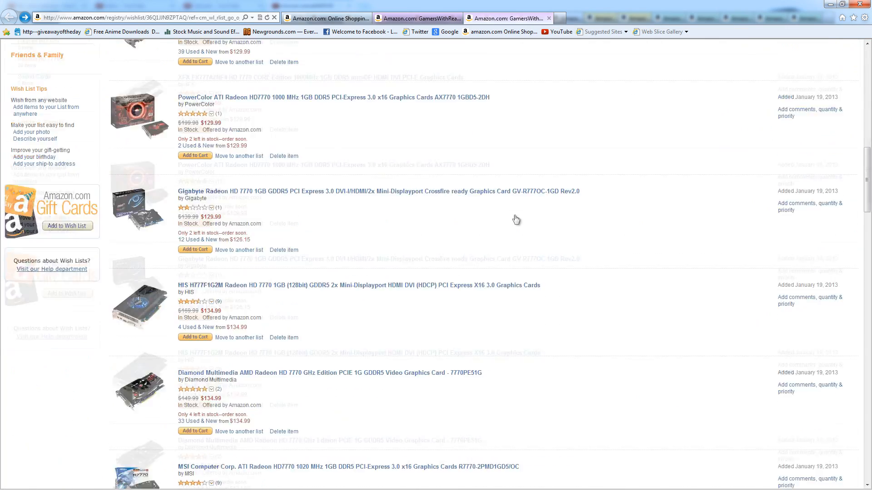
scroll("down", 3)
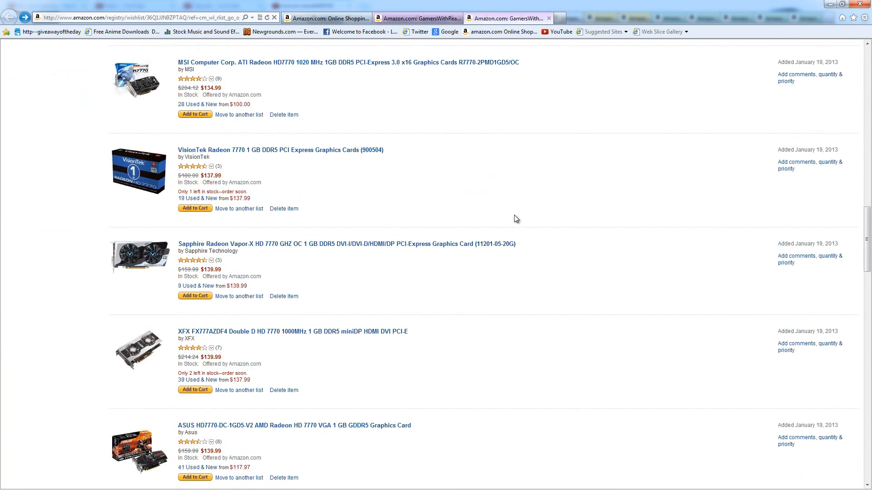
scroll("down", 3)
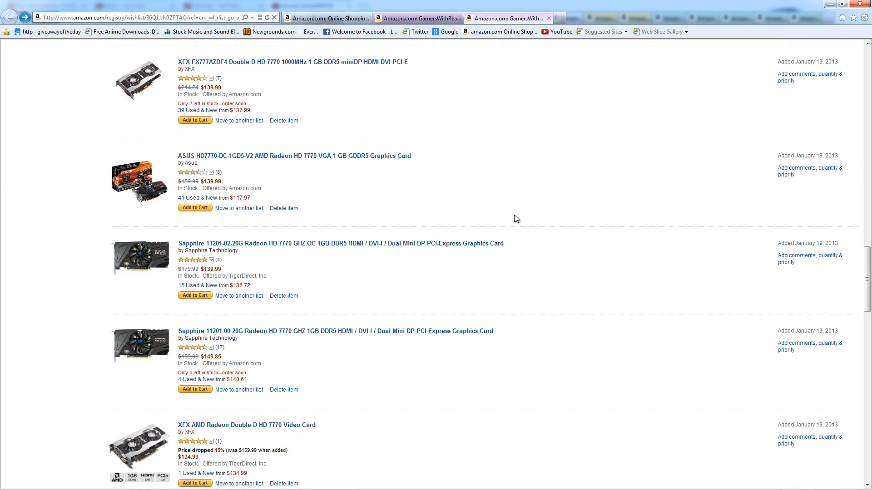
scroll("down", 3)
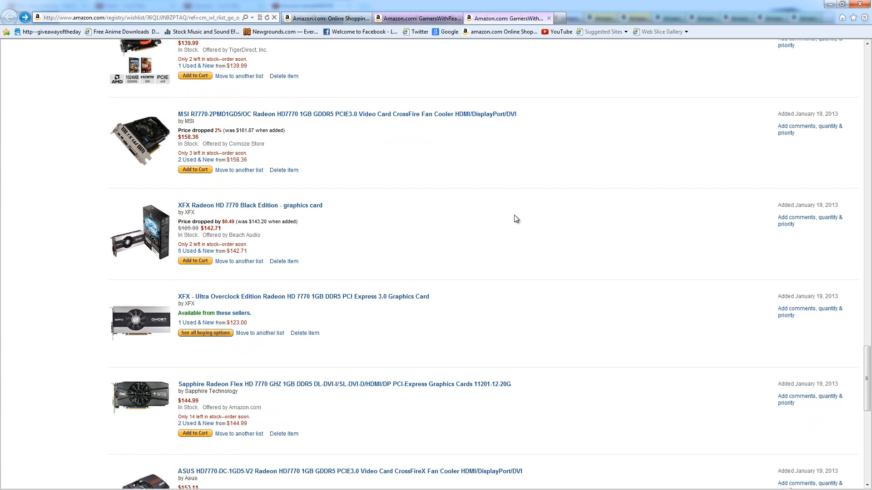
scroll("up", 3)
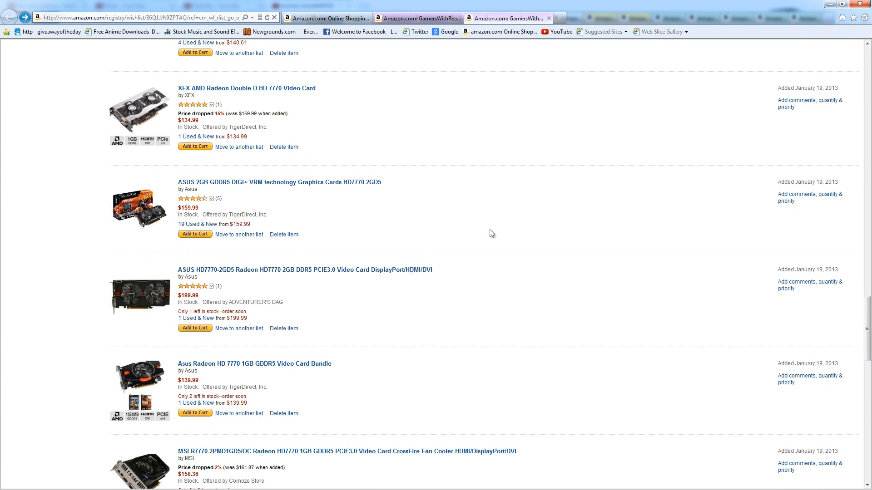
mouse_move(383, 299)
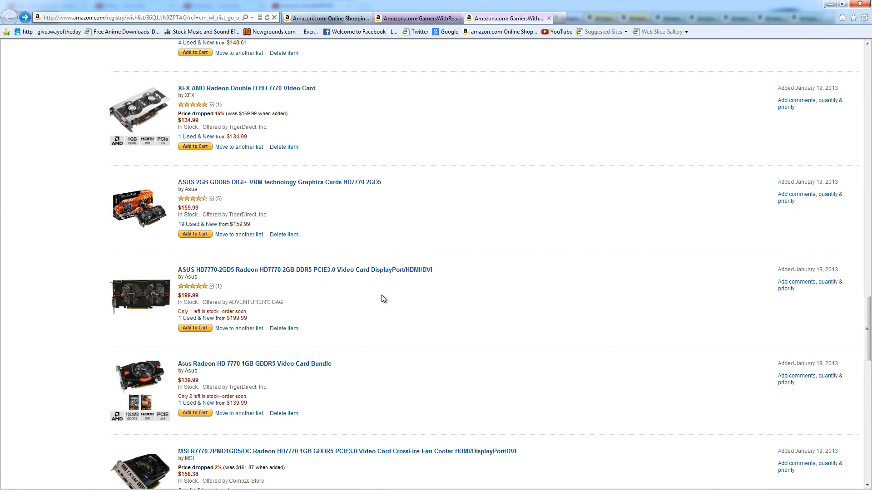
scroll("up", 3)
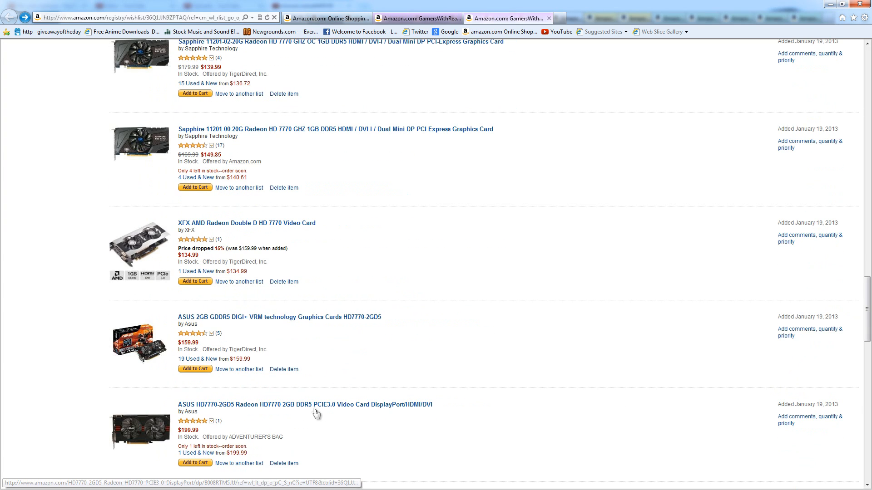
scroll("up", 3)
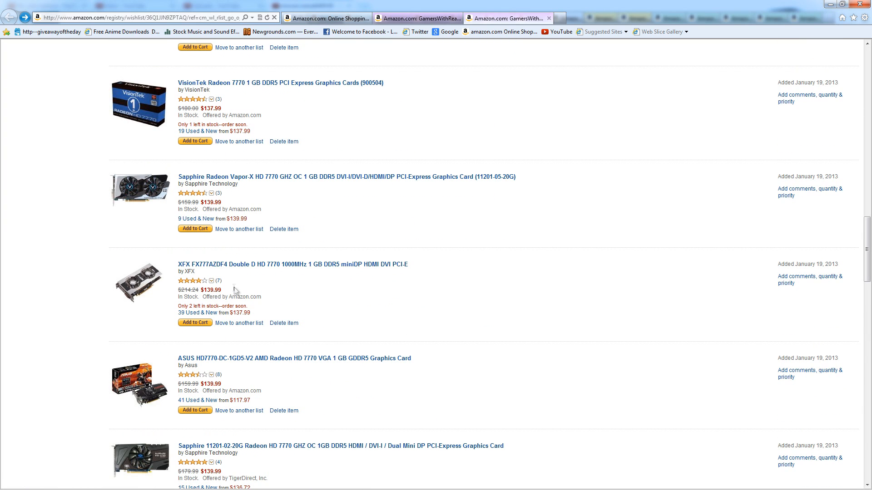
mouse_move(143, 189)
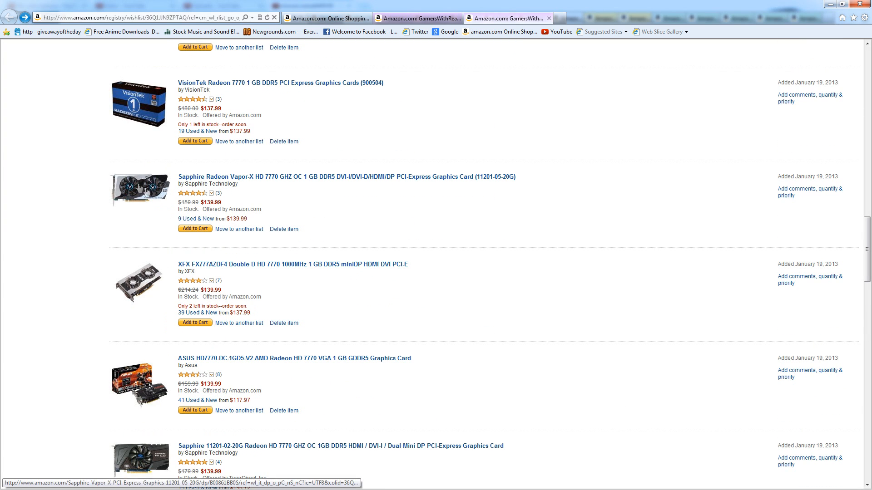
scroll("down", 3)
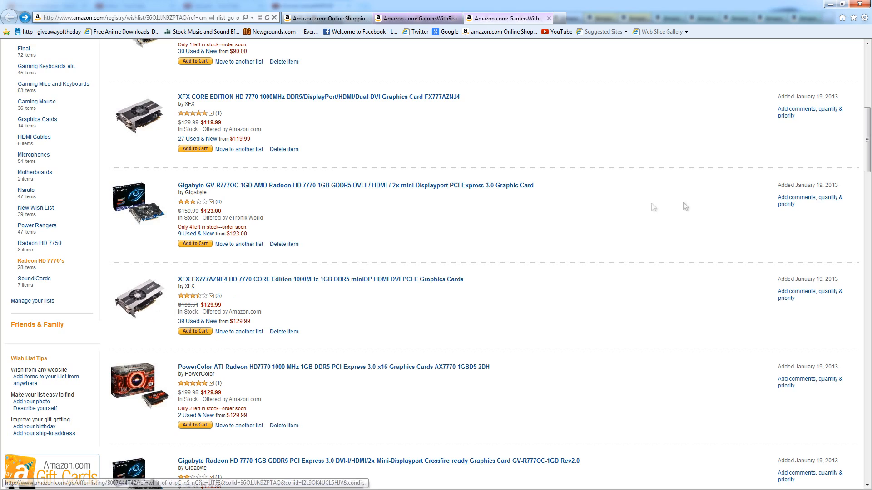
scroll("down", 3)
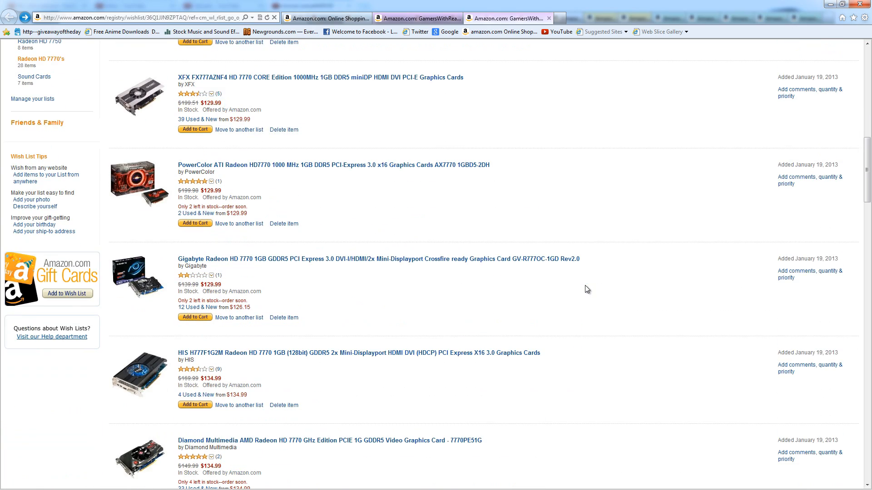
scroll("down", 3)
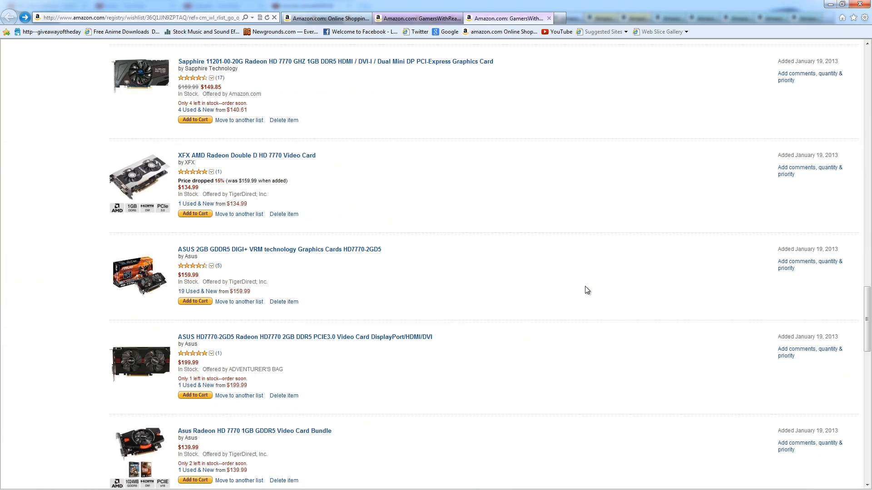
scroll("down", 3)
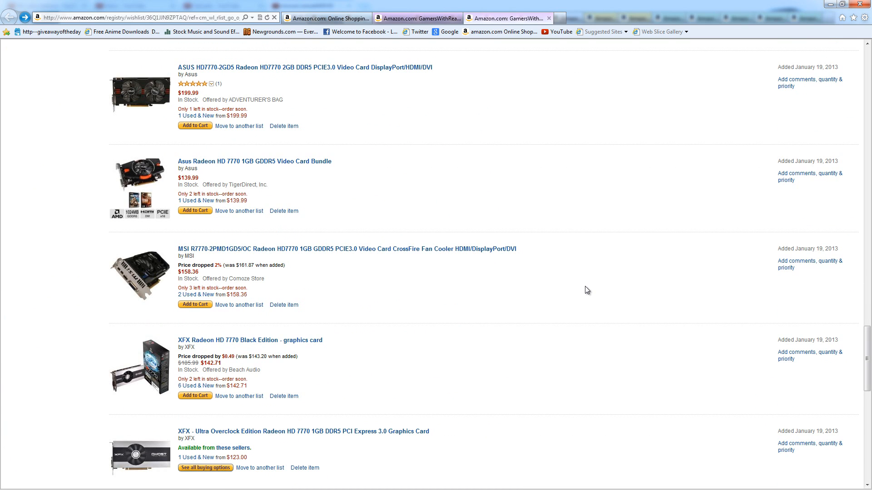
mouse_move(271, 161)
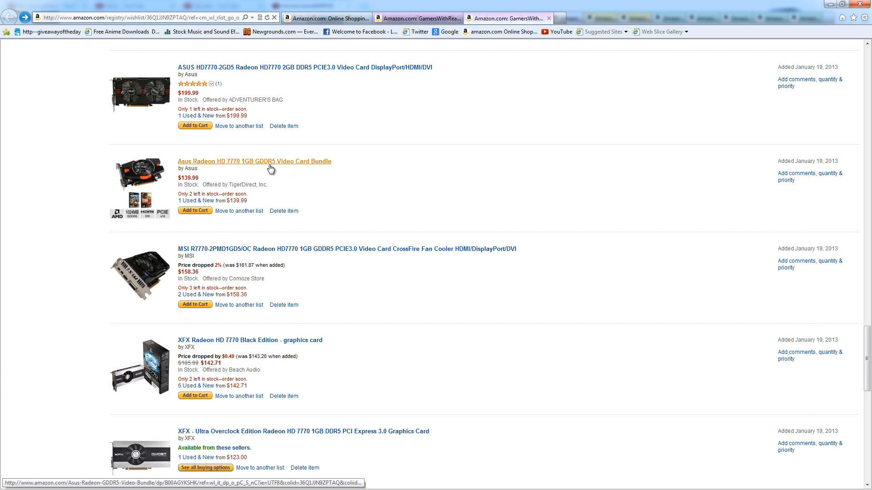
Open and view the Asus Radeon HD 7770 1GB bundle's product page.
left_click(254, 161)
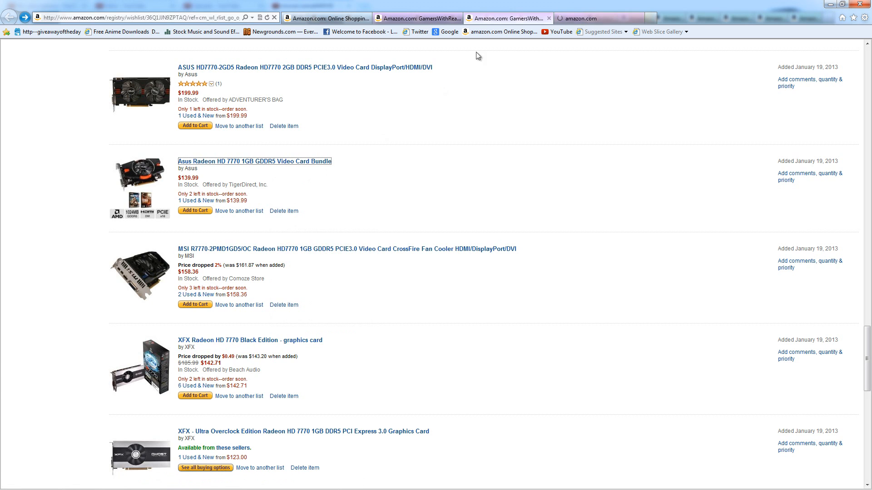
left_click(254, 161)
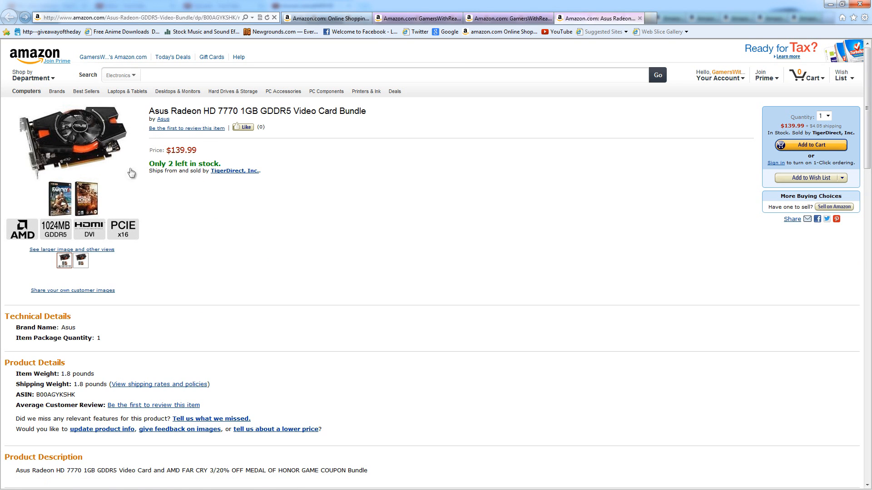
mouse_move(226, 265)
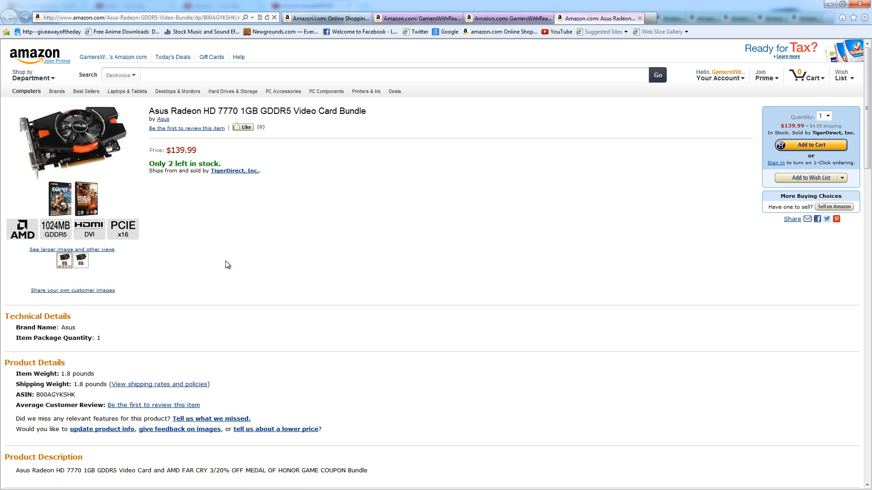
scroll("down", 3)
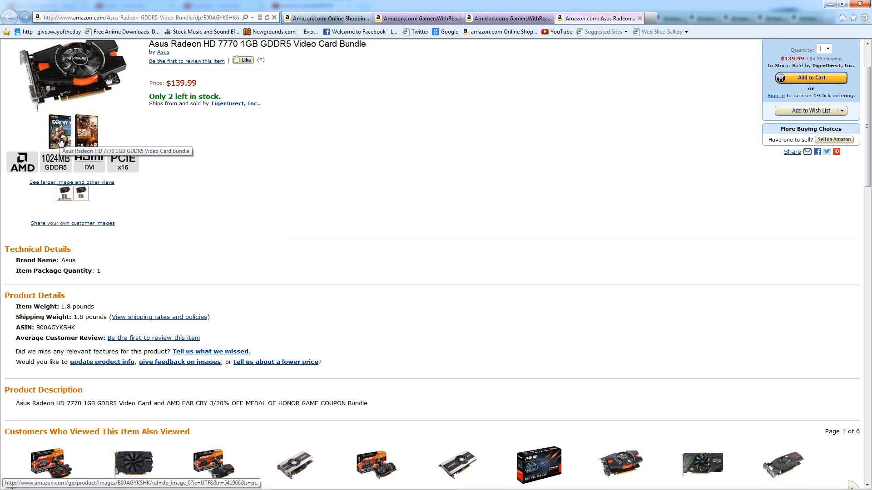
mouse_move(178, 86)
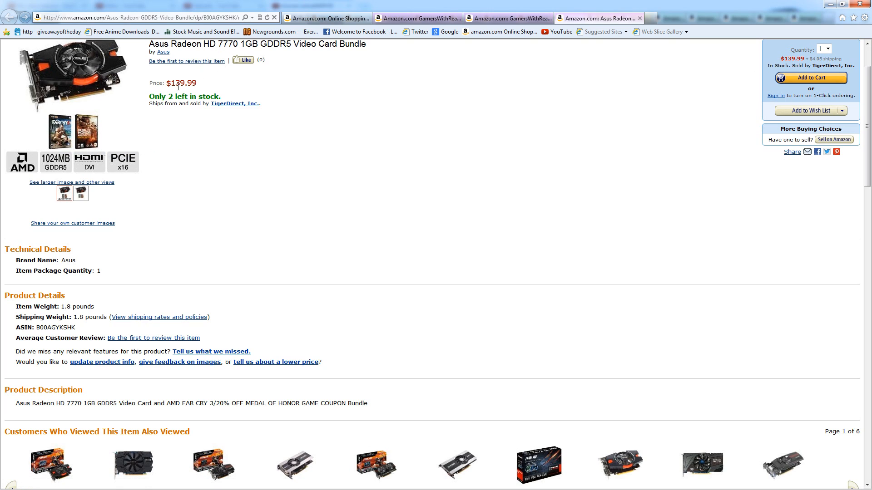
mouse_move(188, 93)
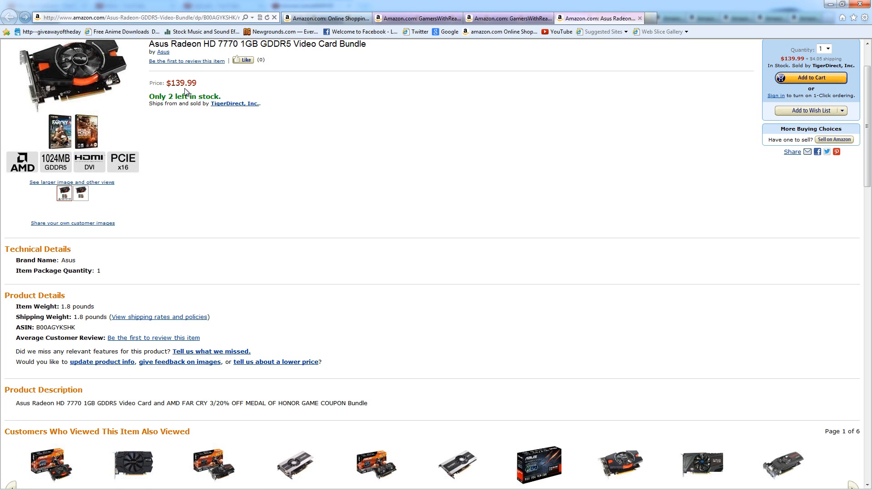
scroll("up", 3)
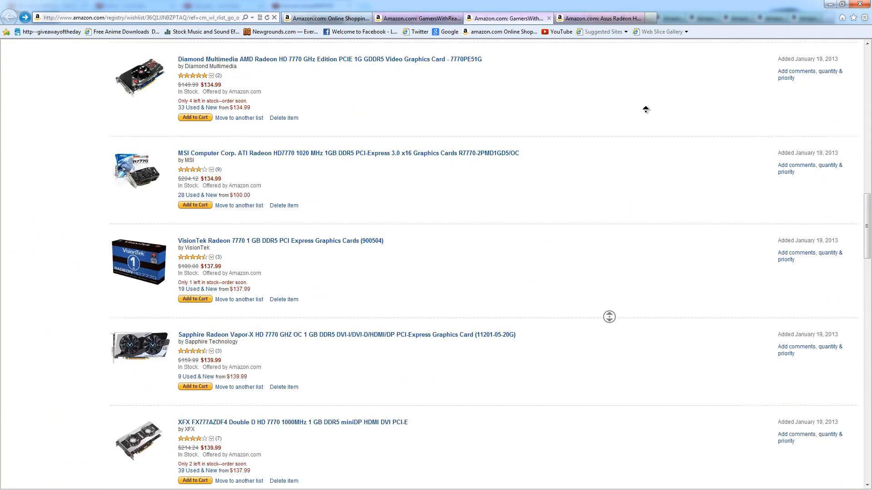
scroll("up", 3)
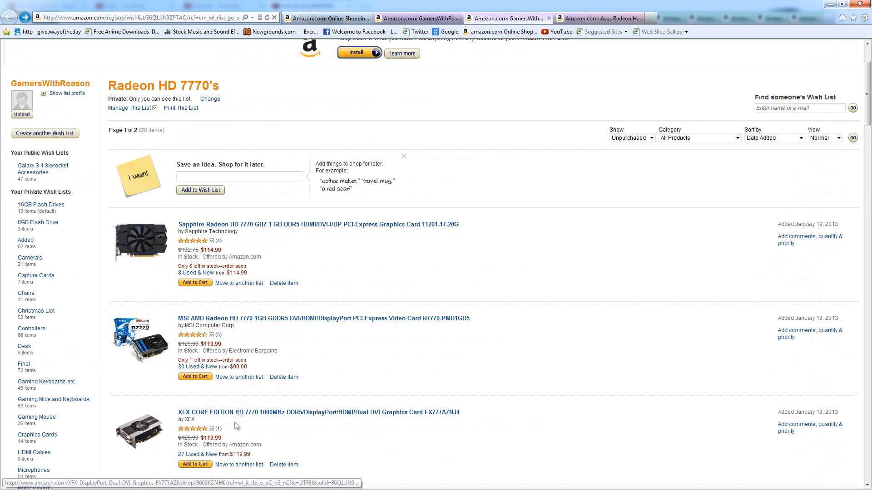
mouse_move(361, 306)
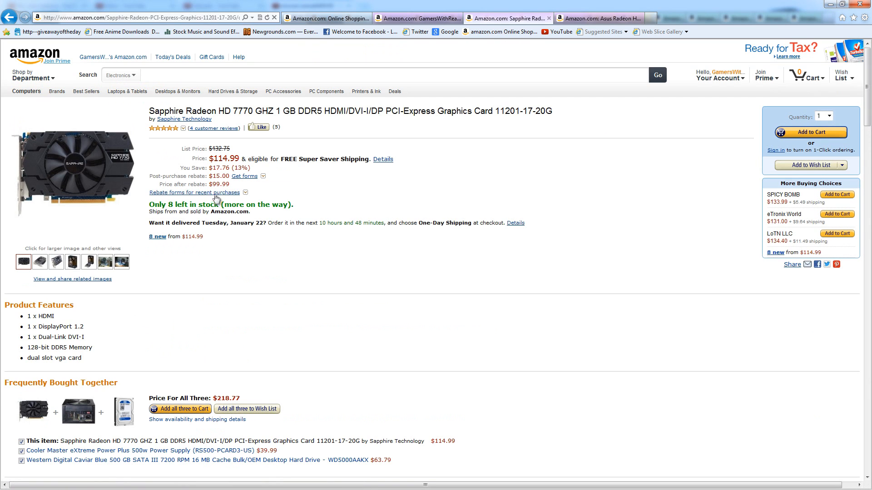
mouse_move(238, 186)
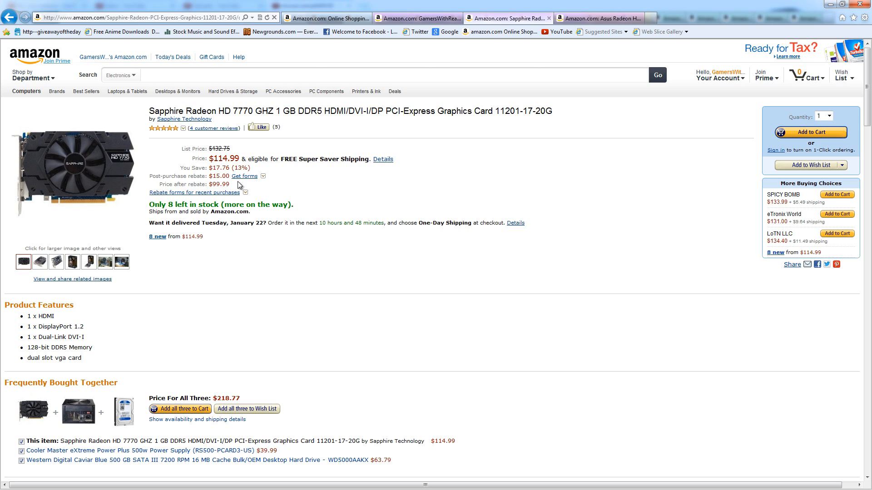
double_click(219, 183)
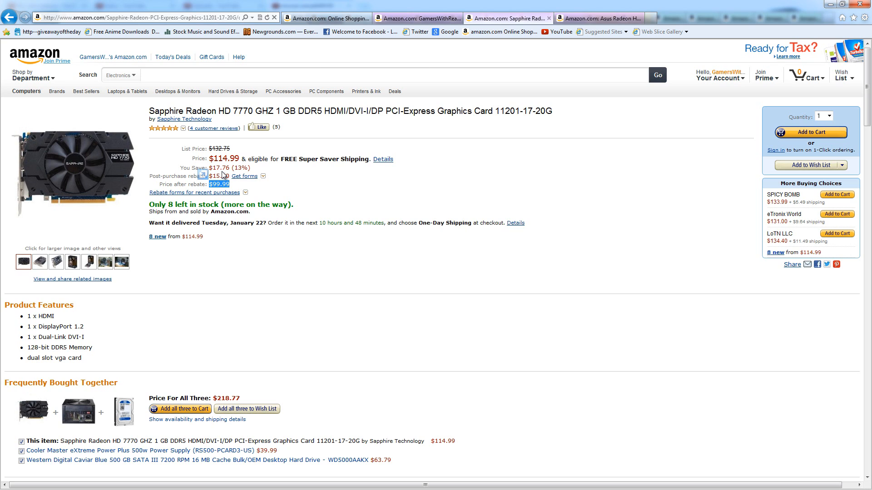
mouse_move(231, 189)
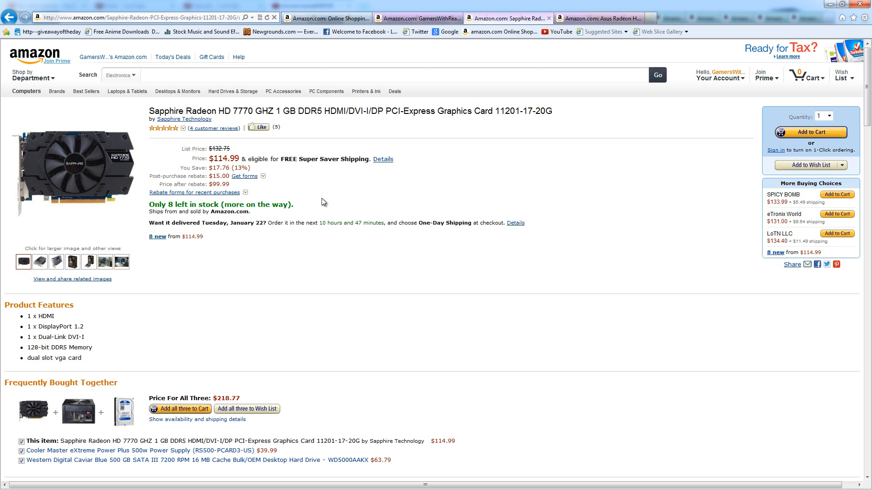
mouse_move(168, 129)
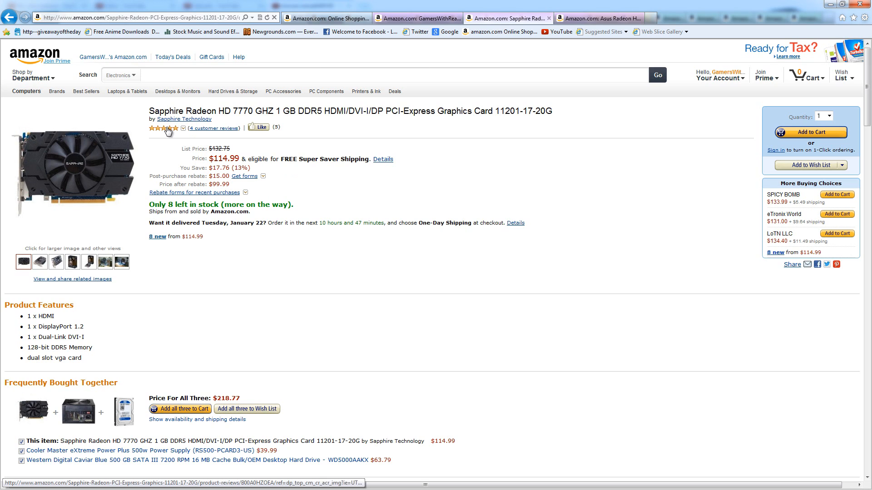
mouse_move(374, 213)
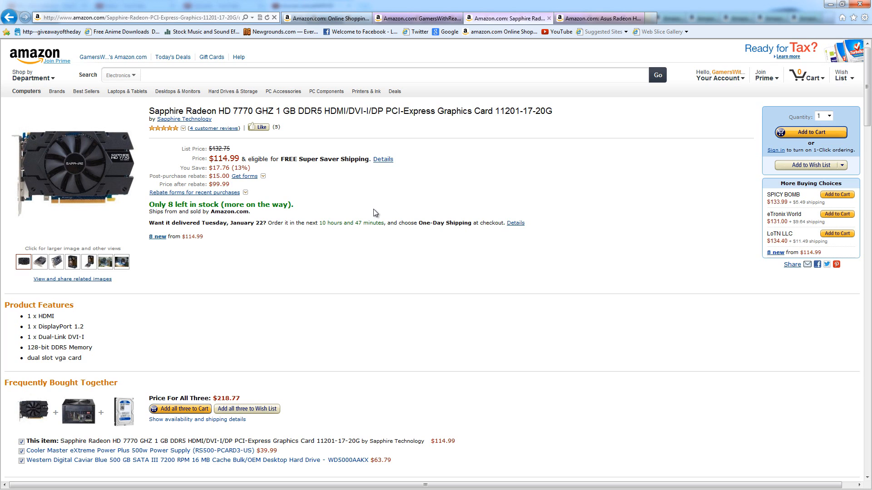
left_click(121, 261)
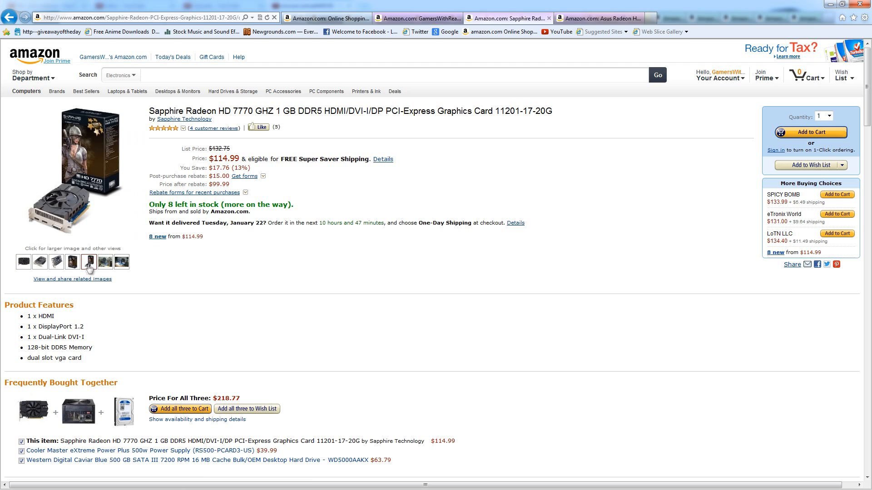
left_click(72, 262)
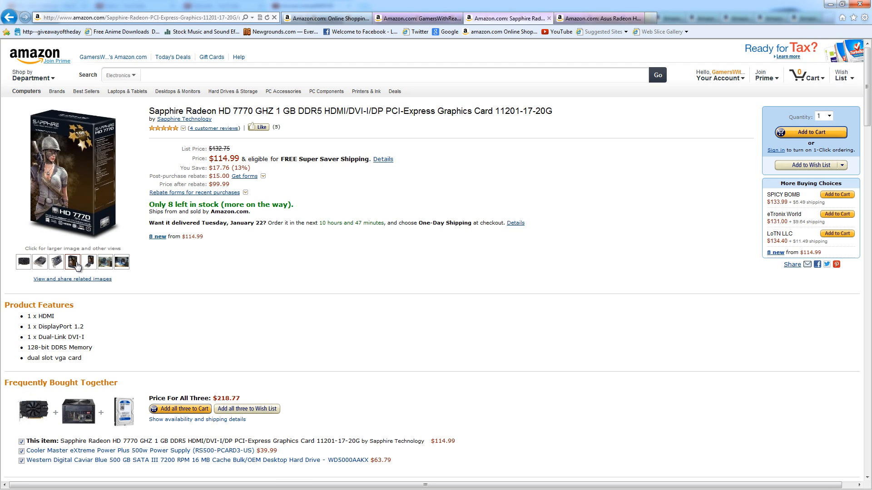
left_click(56, 262)
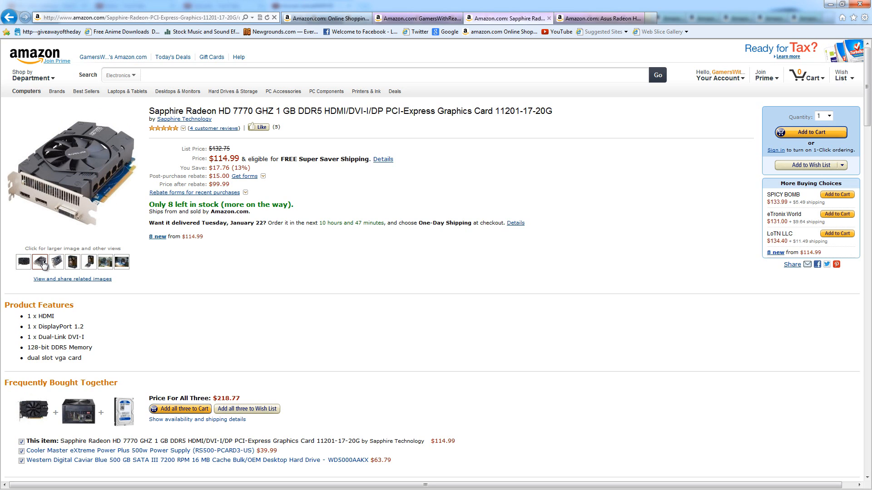
left_click(23, 262)
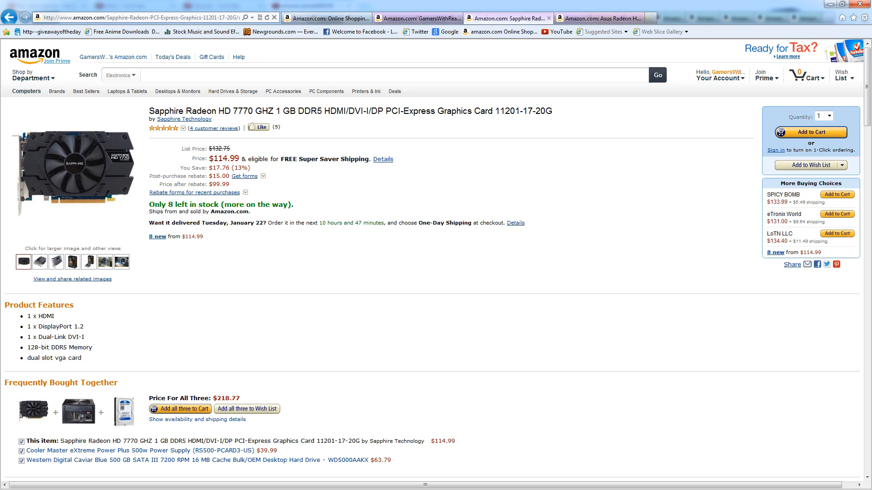
mouse_move(466, 179)
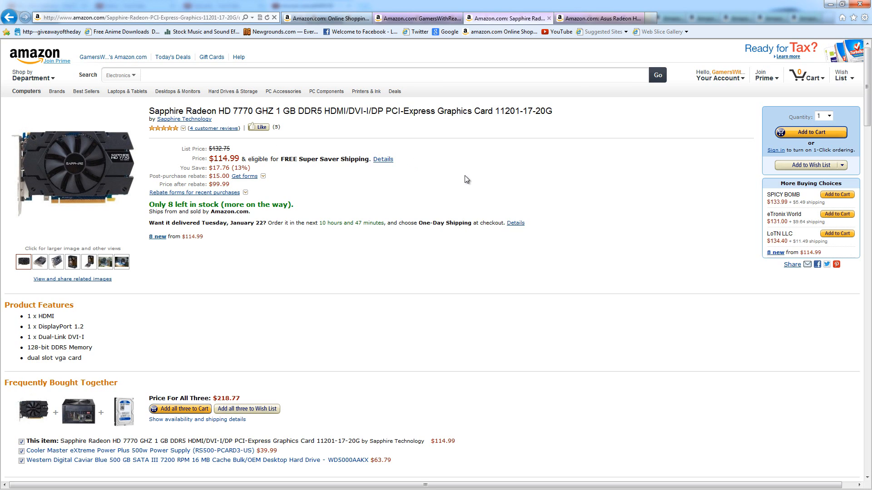
scroll("down", 3)
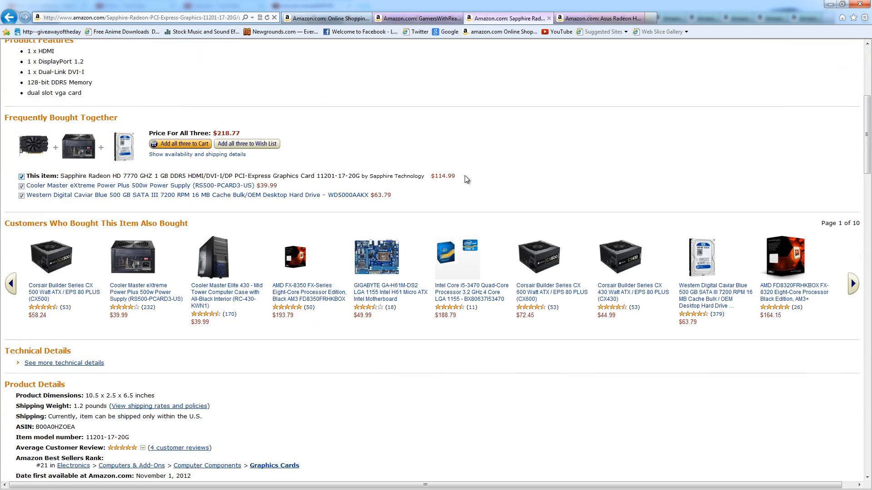
scroll("down", 3)
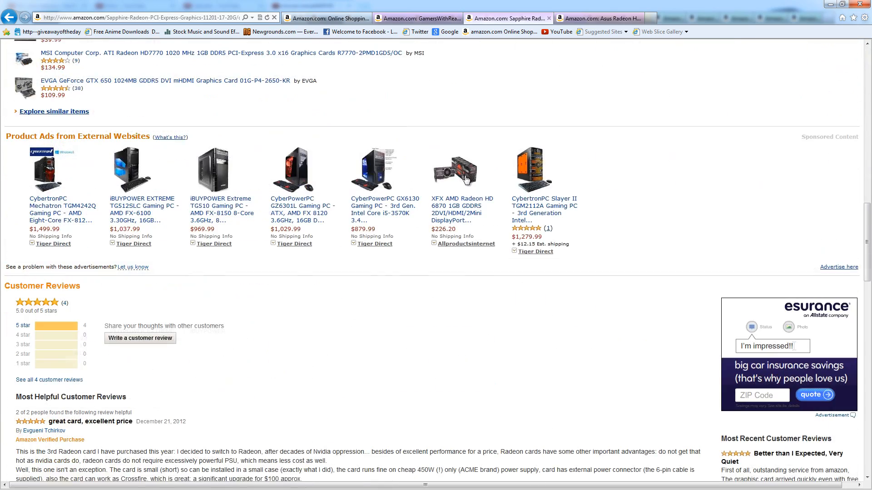
scroll("down", 3)
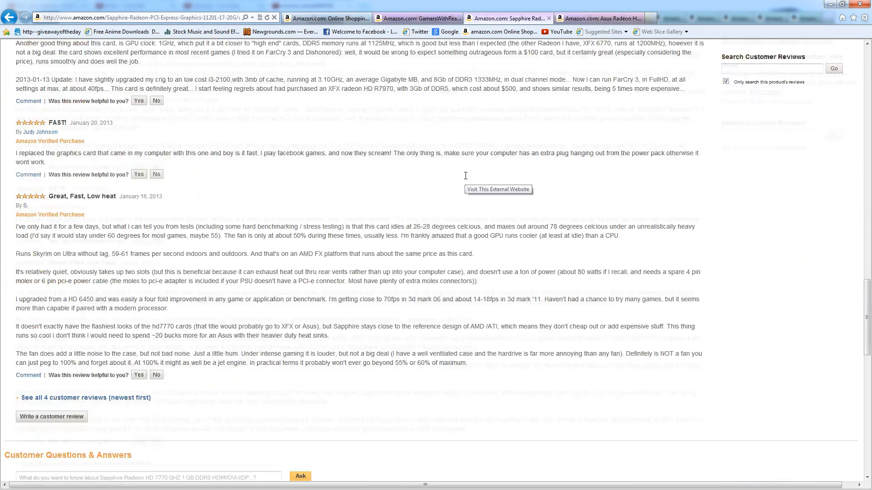
scroll("up", 3)
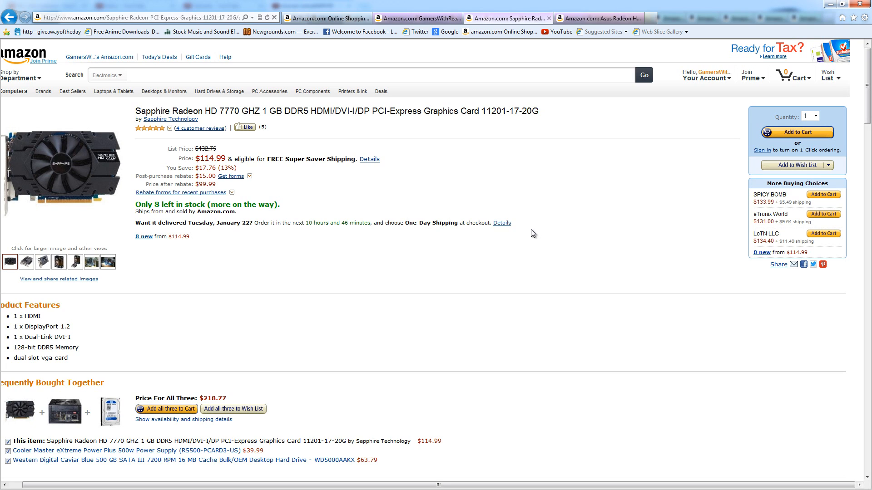
mouse_move(283, 217)
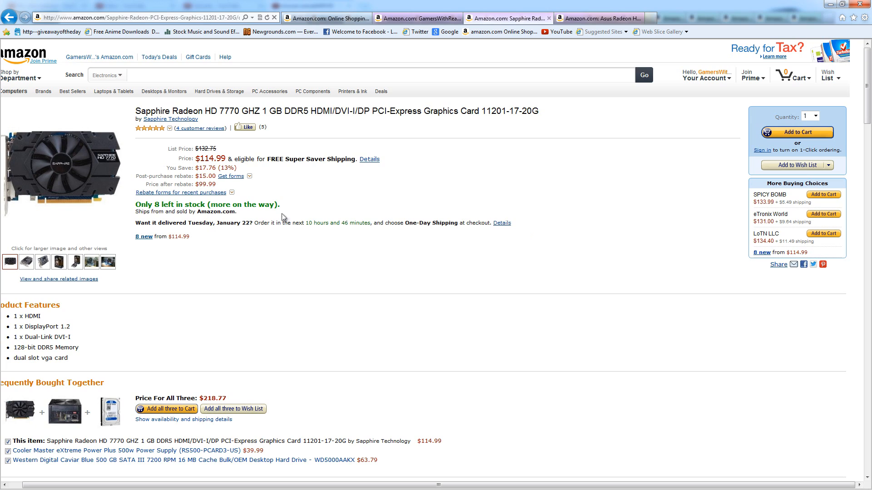
mouse_move(211, 204)
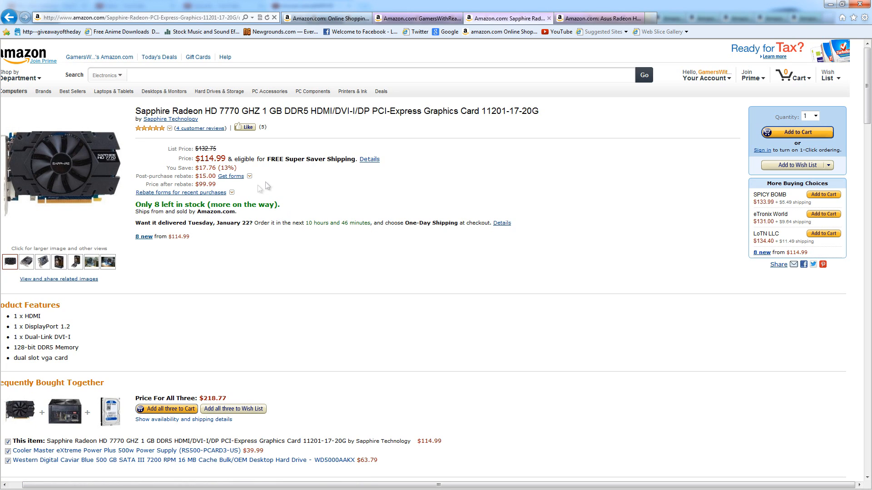
mouse_move(173, 203)
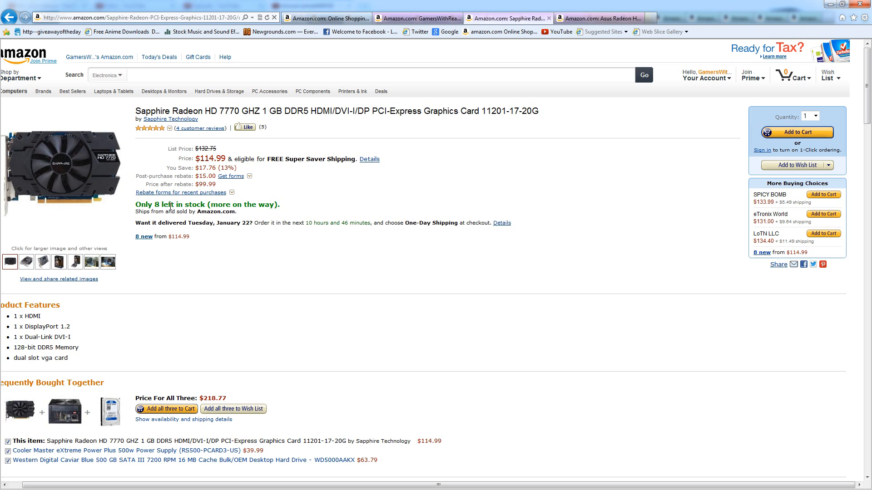
mouse_move(367, 185)
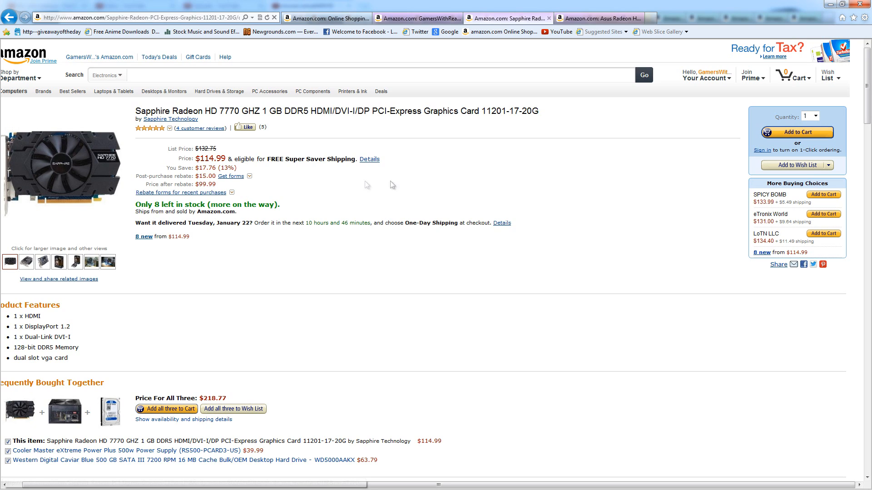
mouse_move(399, 184)
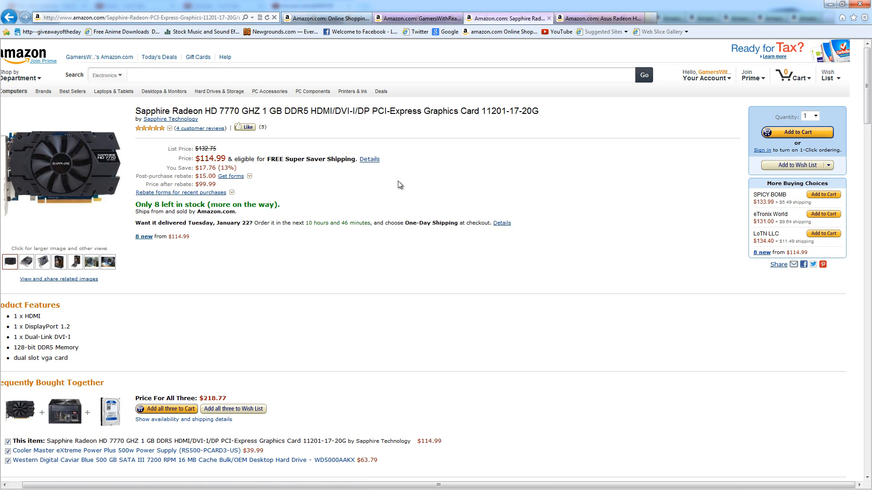